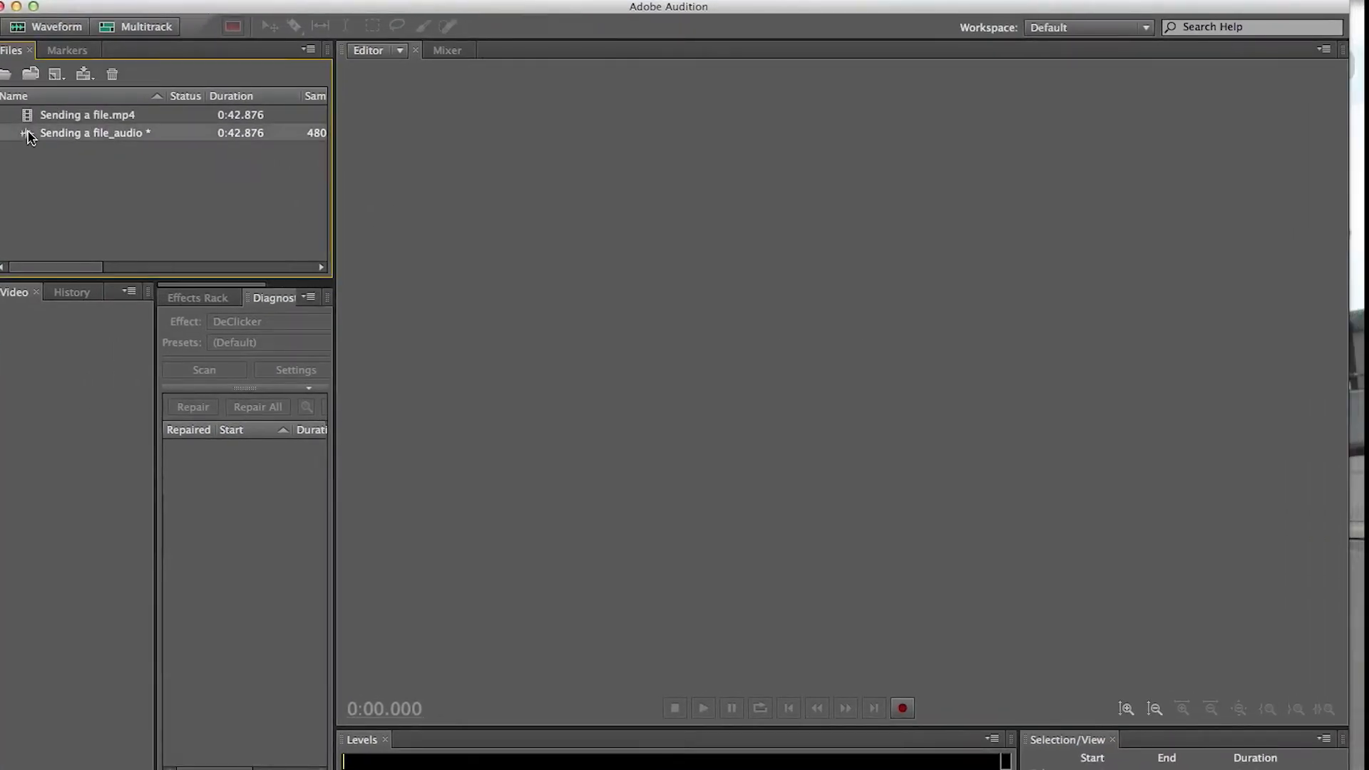
- Open the 'Sending a file_audio' clip in the waveform editor
{"action": "double_click", "coordinate": [94, 132]}
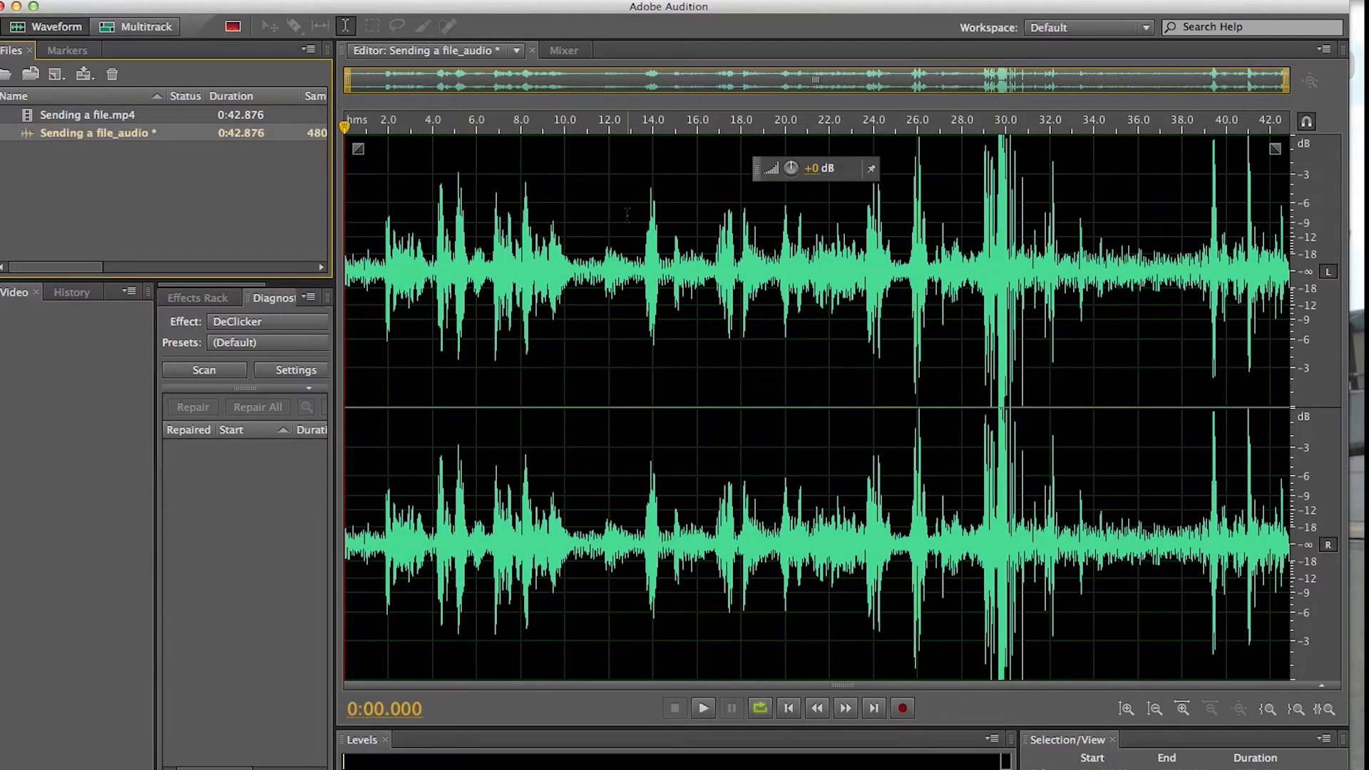
{"action": "mouse_move", "coordinate": [233, 26]}
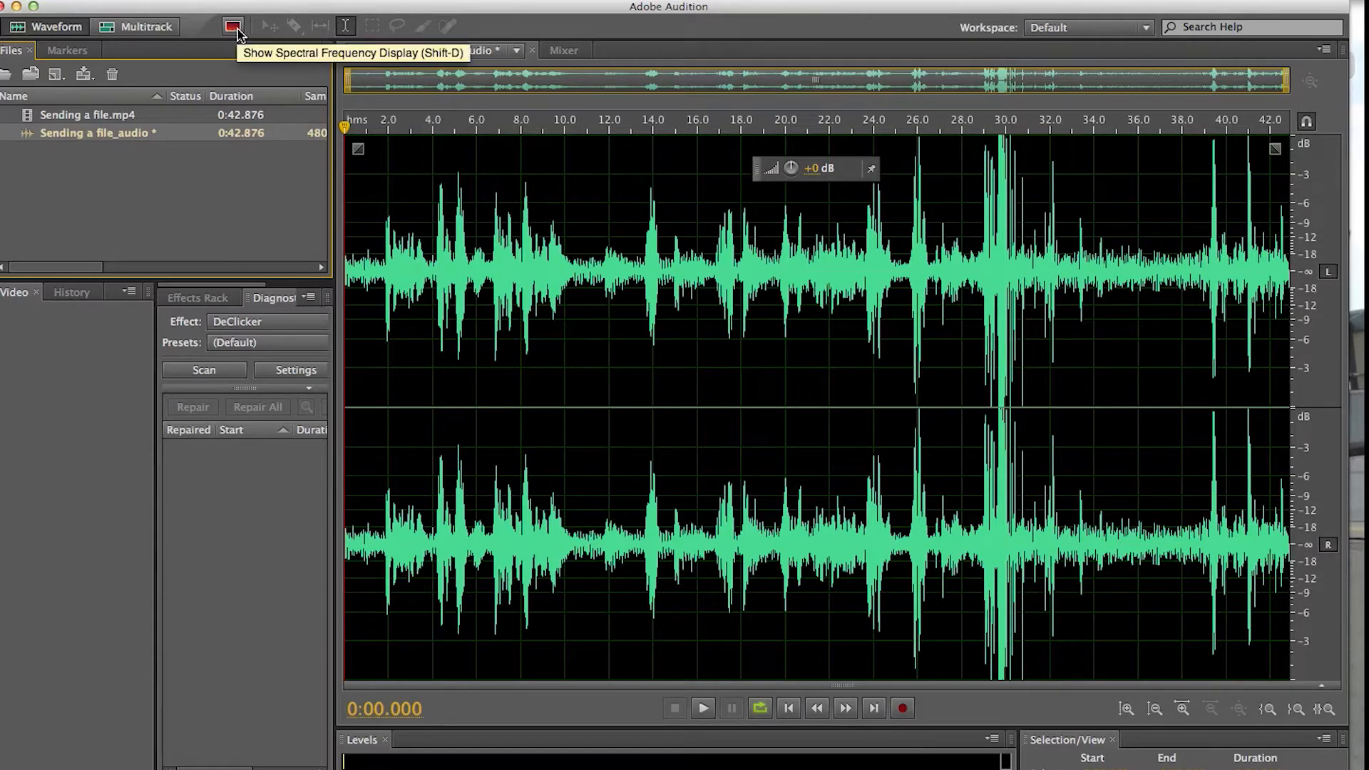
- Turn on the spectral frequency display and place the playhead in the spectrogram
{"action": "left_click", "coordinate": [233, 26]}
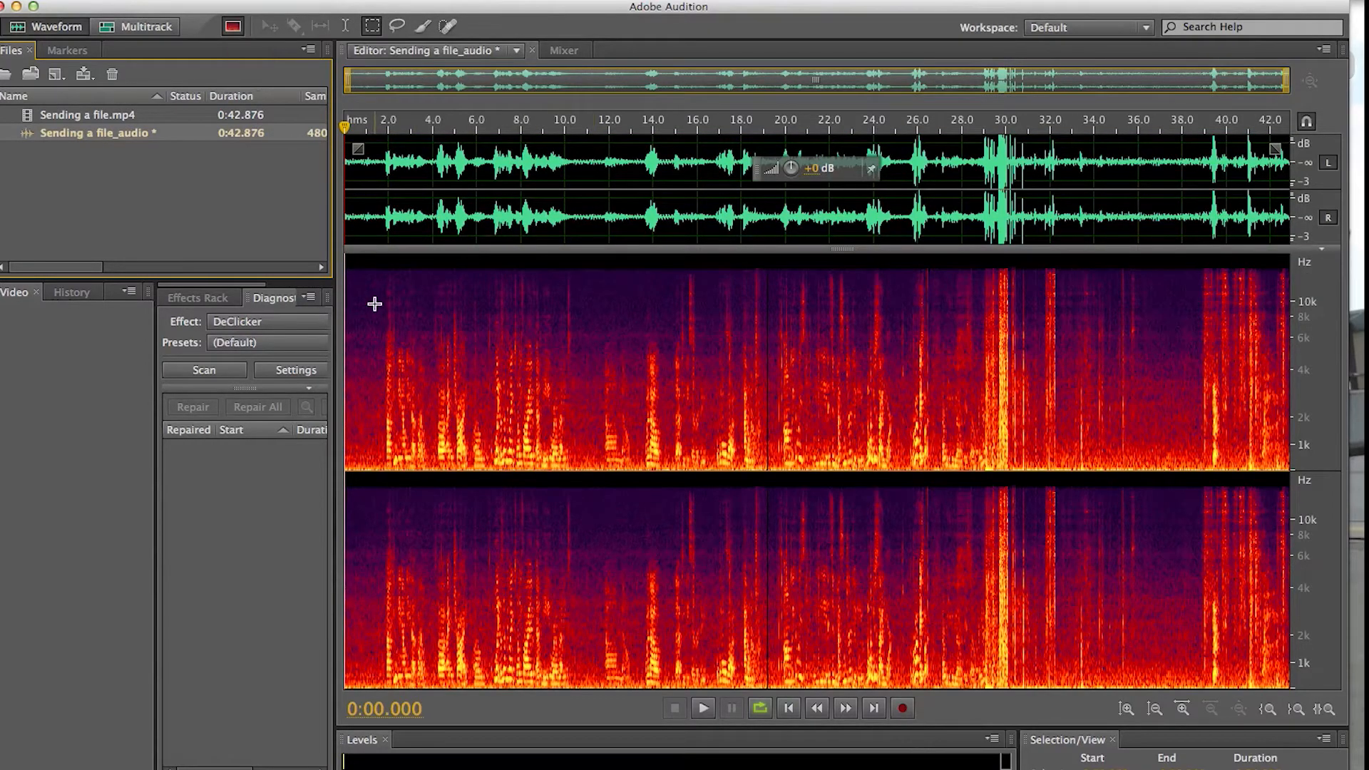
{"action": "left_click", "coordinate": [1113, 349]}
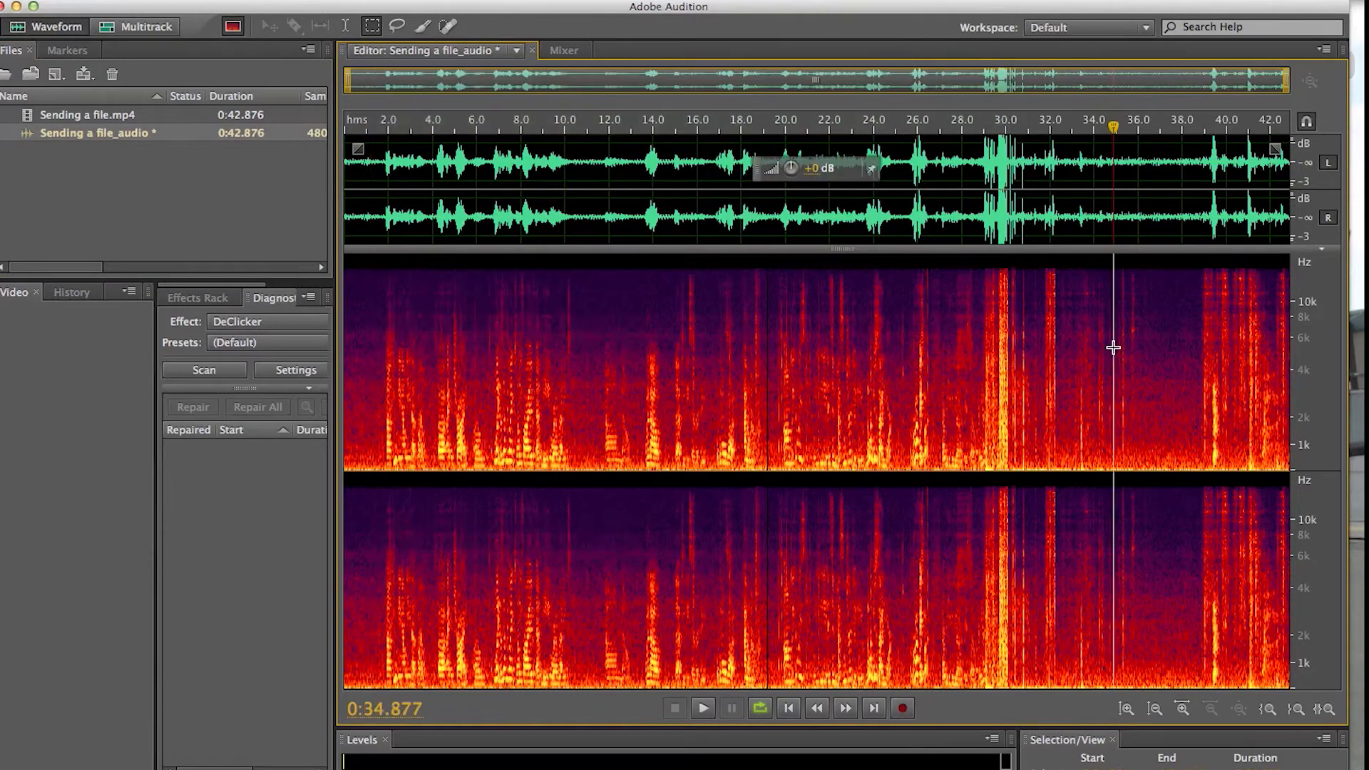
{"action": "mouse_move", "coordinate": [428, 298]}
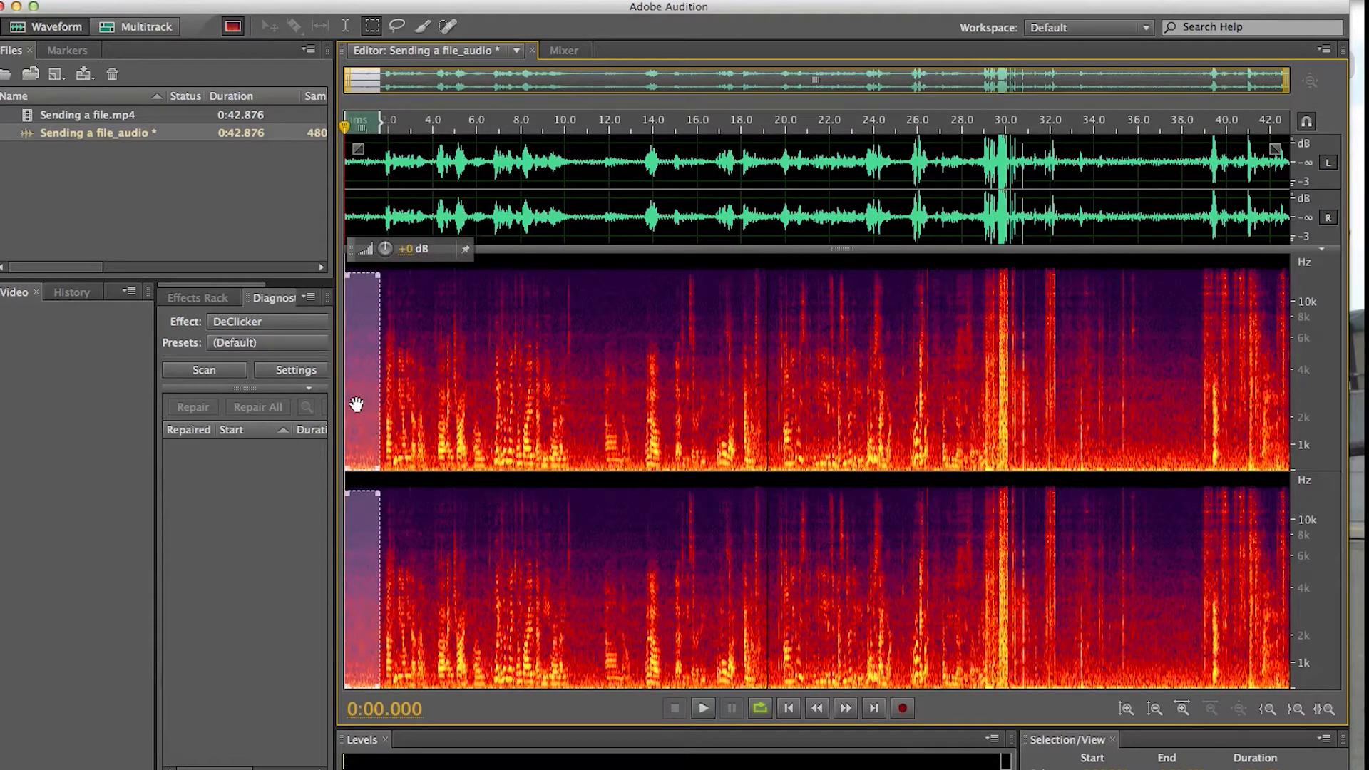
- Capture the selected opening background noise as a noise print
{"action": "right_click", "coordinate": [356, 404]}
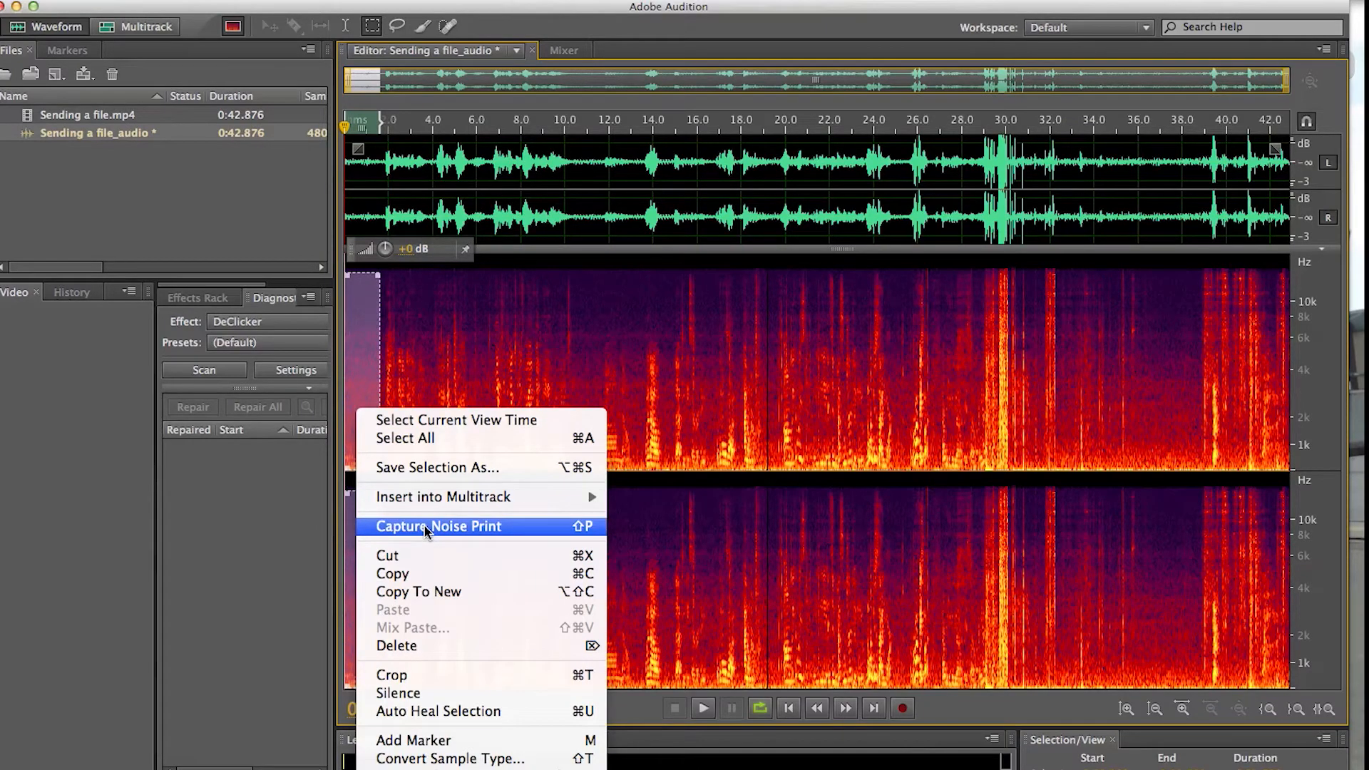
{"action": "left_click", "coordinate": [437, 526]}
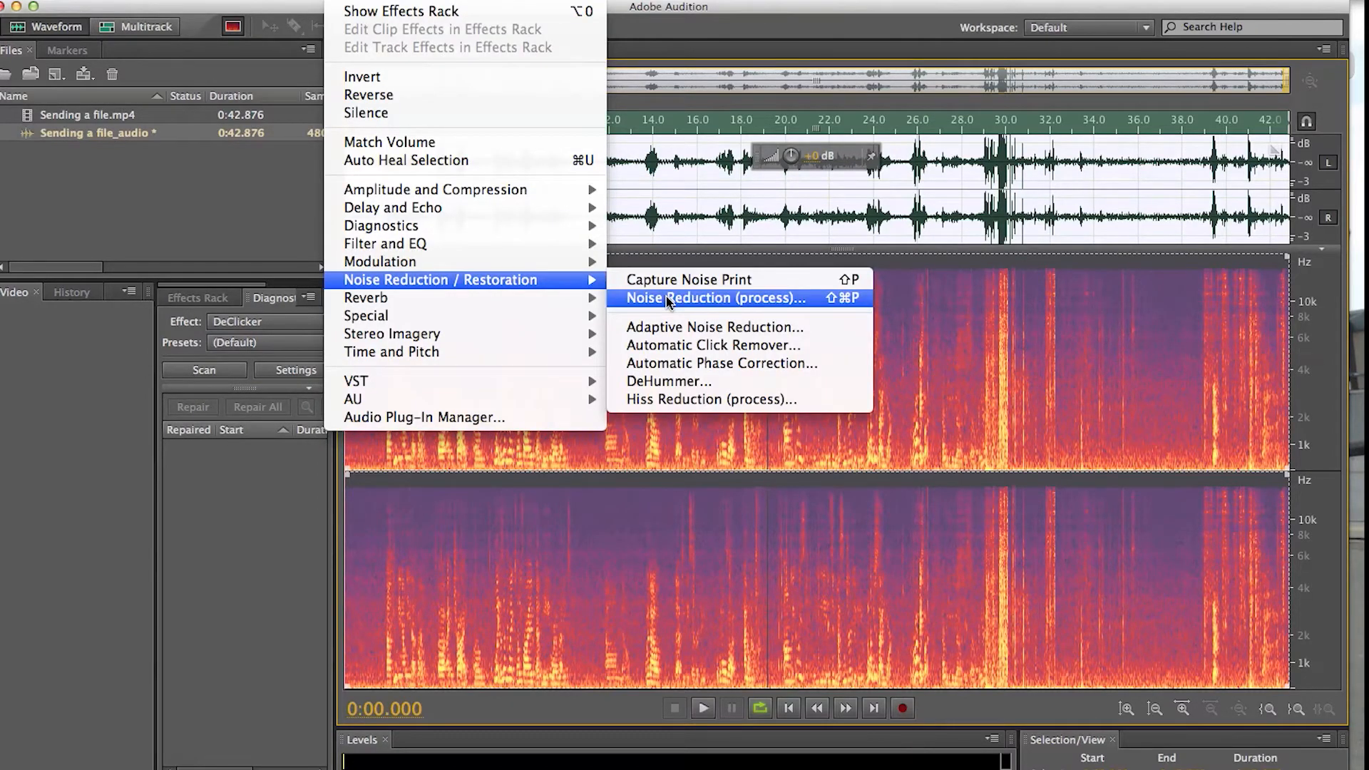
- Preview Noise Reduction (process) on the clip, then apply it to the whole clip
{"action": "left_click", "coordinate": [715, 298]}
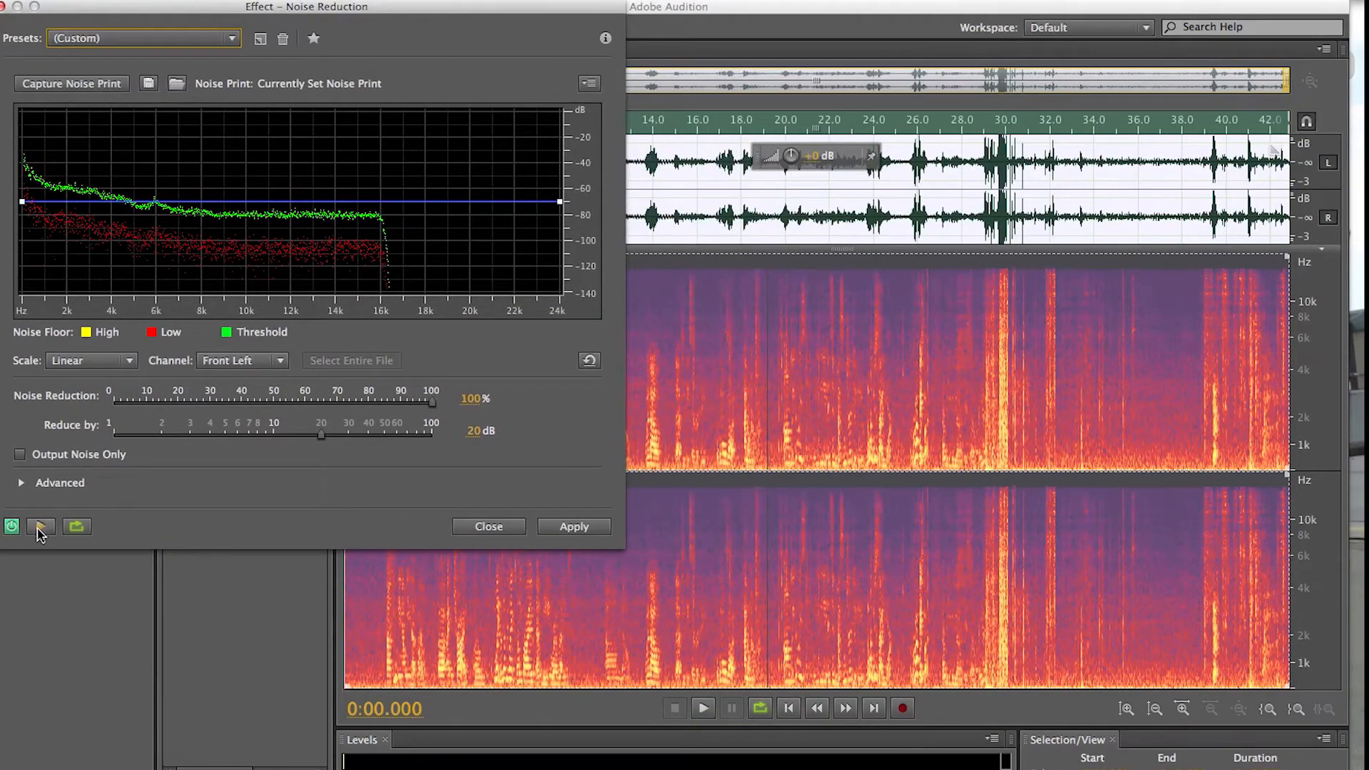
{"action": "left_click", "coordinate": [41, 526]}
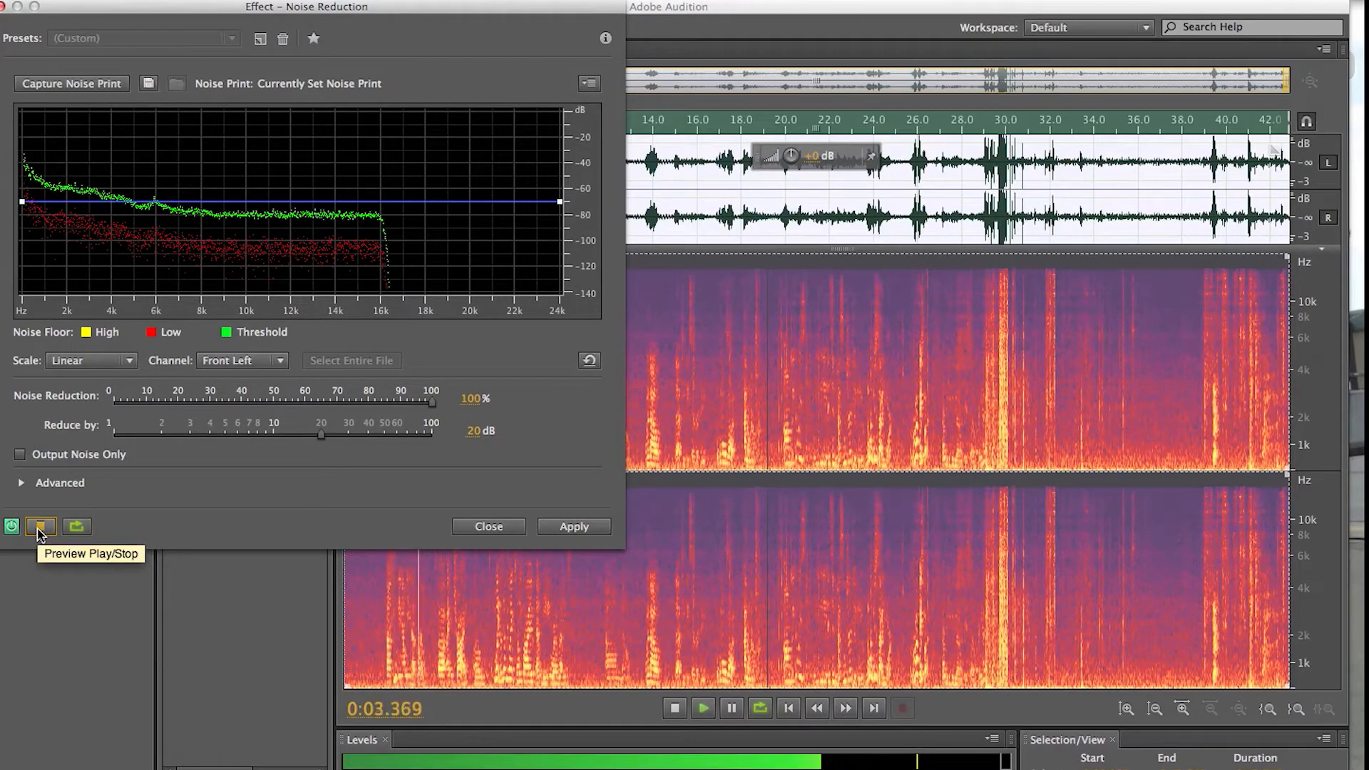
{"action": "left_click", "coordinate": [40, 526]}
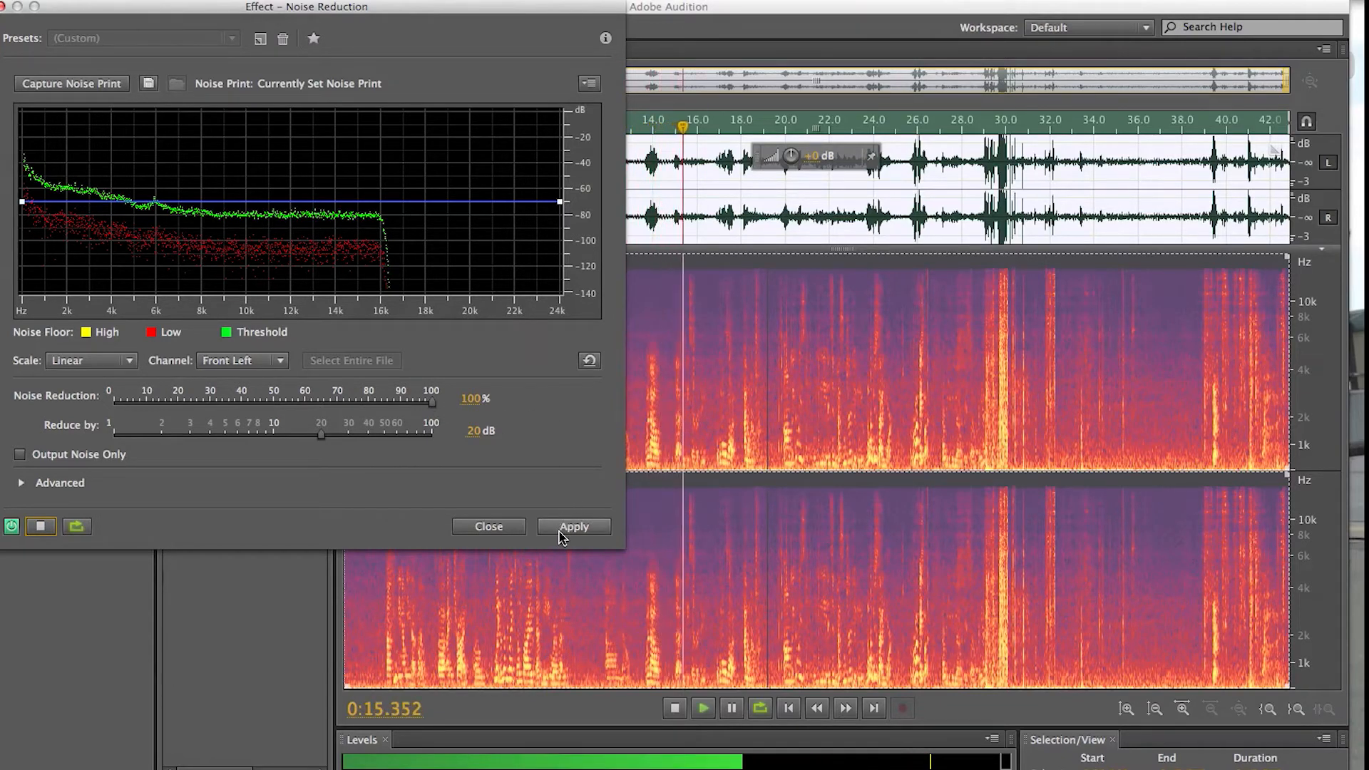
{"action": "left_click", "coordinate": [574, 526]}
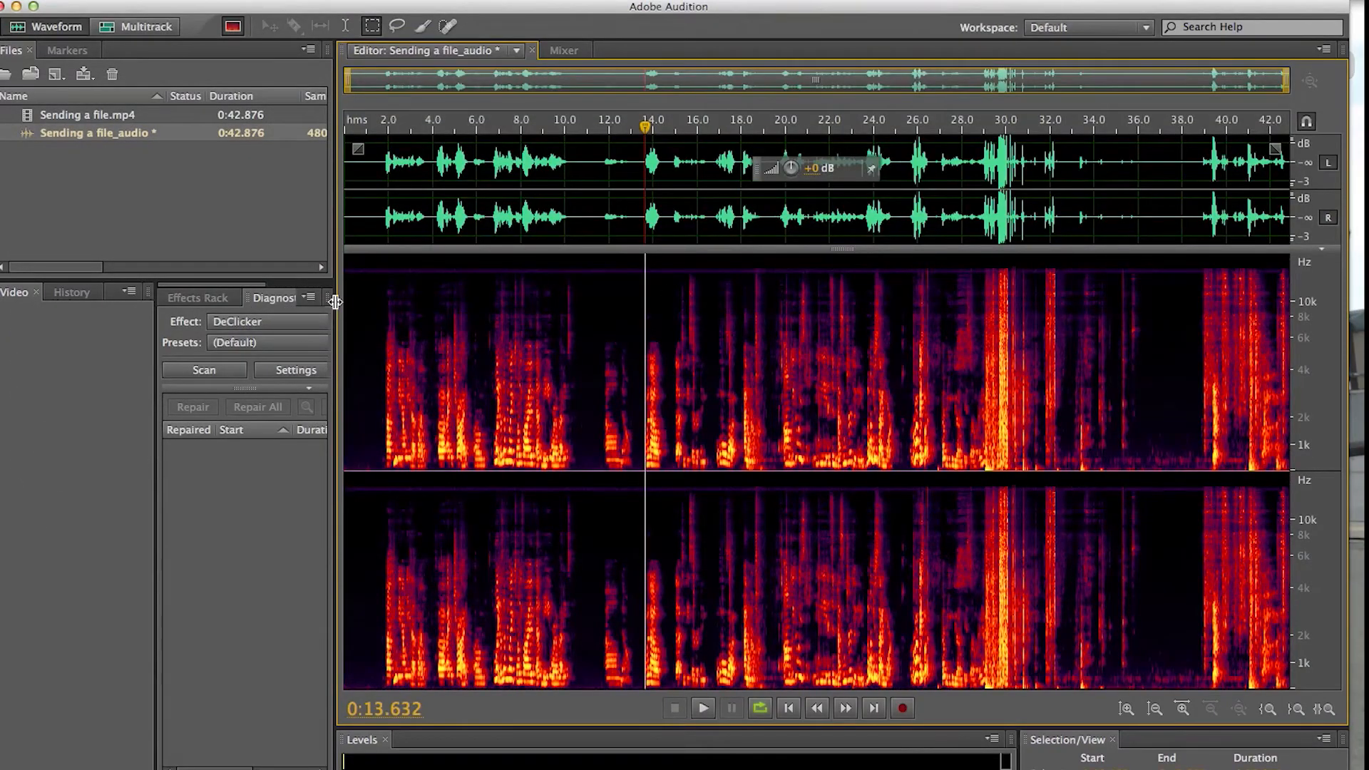
{"action": "left_click", "coordinate": [1166, 443]}
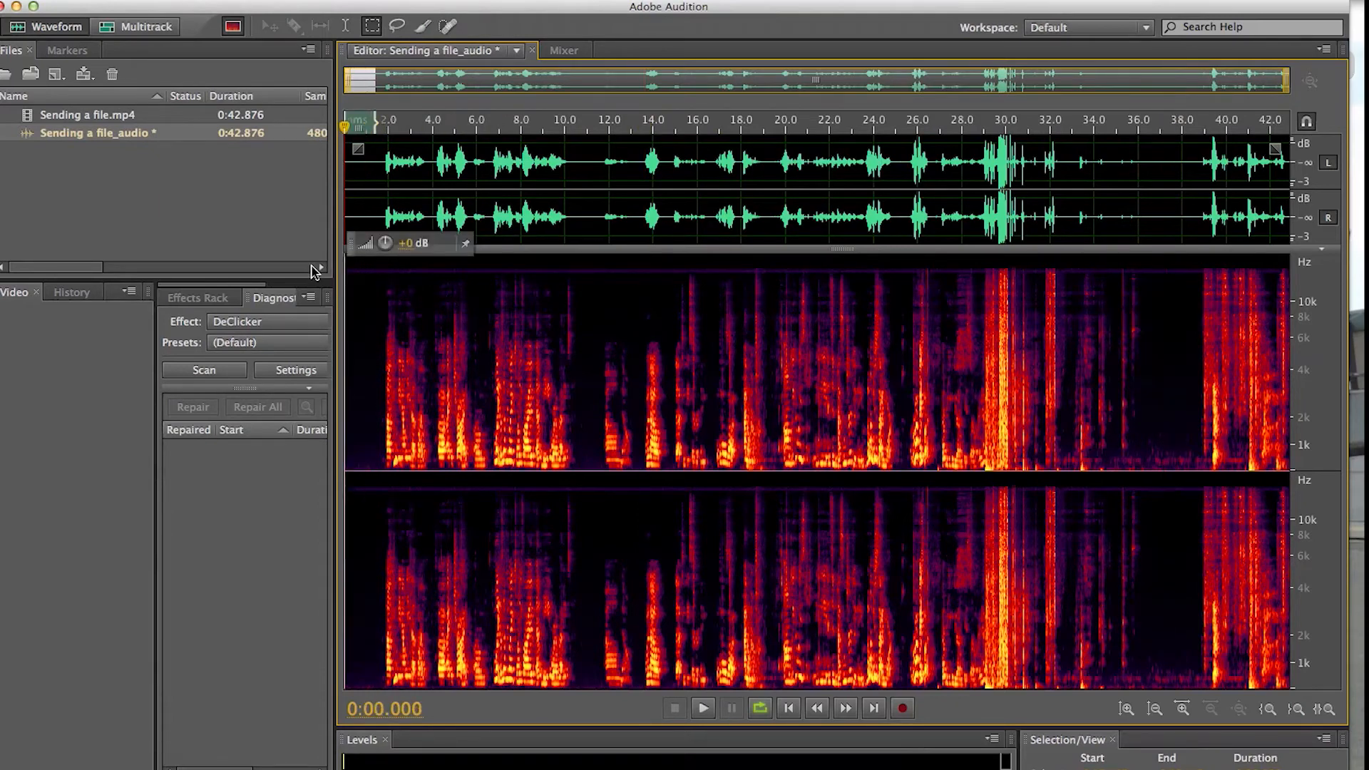
{"action": "left_click", "coordinate": [703, 709]}
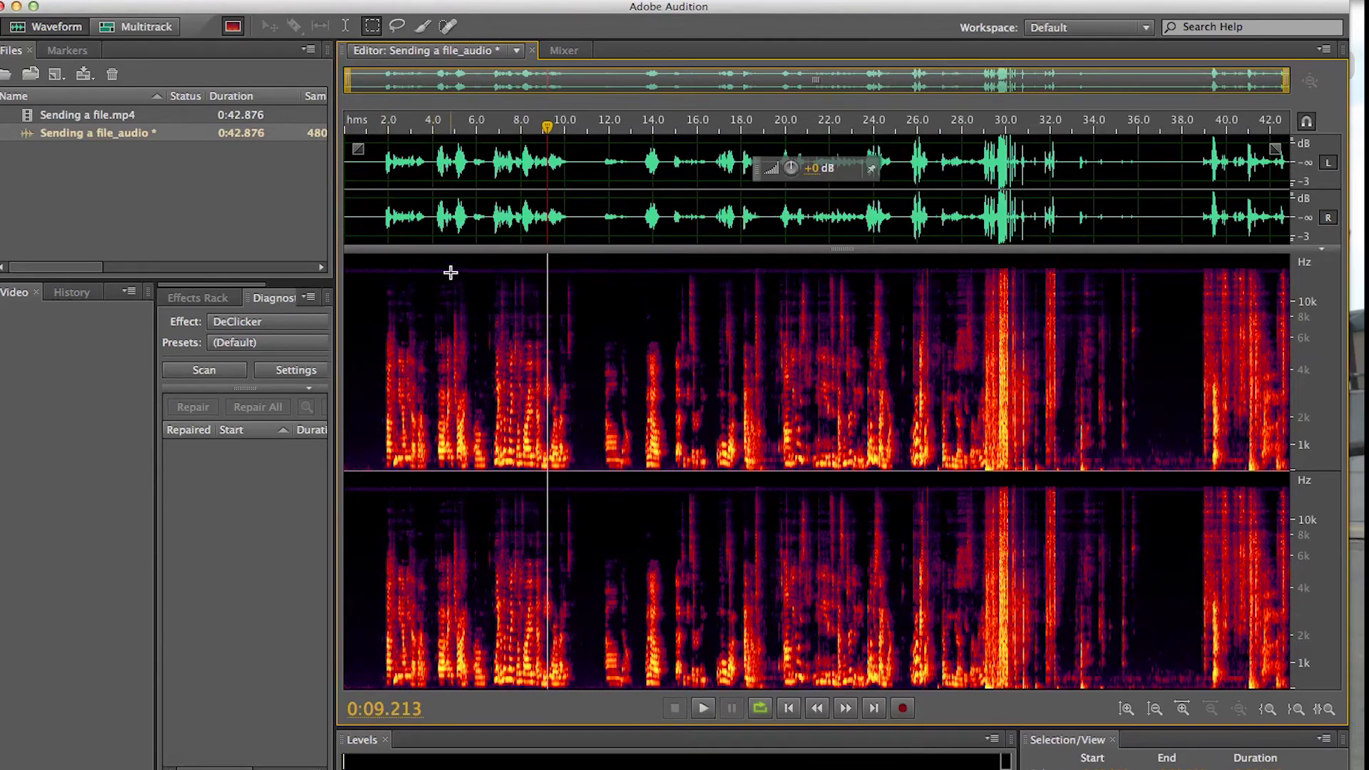
{"action": "mouse_move", "coordinate": [866, 285]}
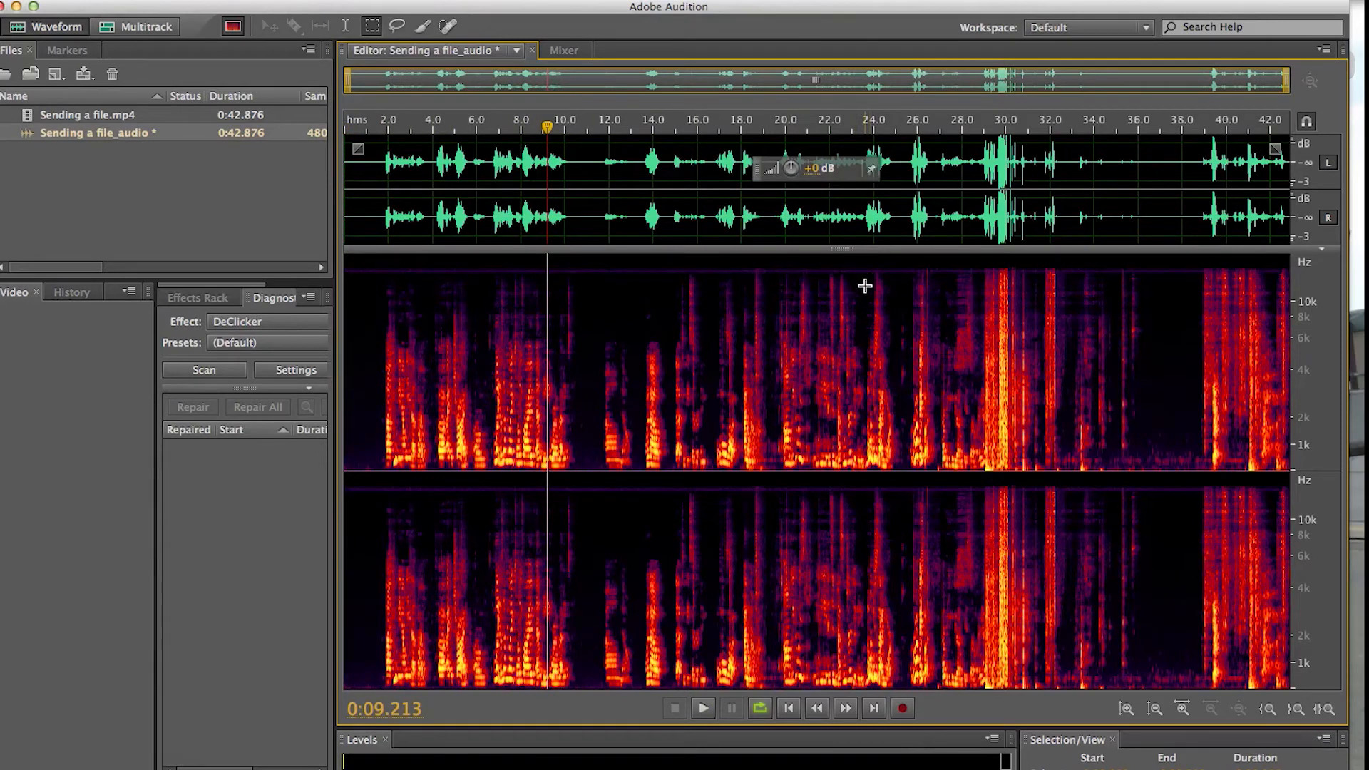
{"action": "mouse_move", "coordinate": [541, 120]}
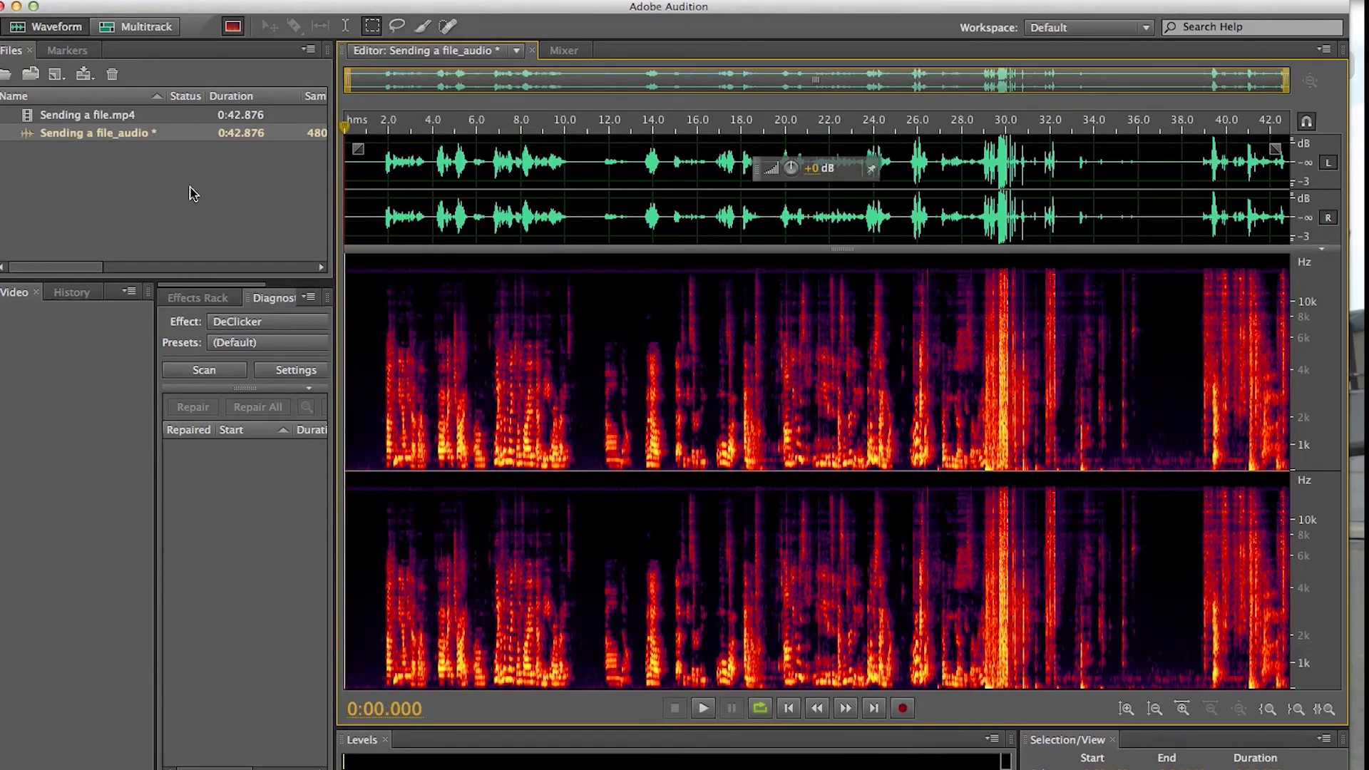
{"action": "mouse_move", "coordinate": [557, 471]}
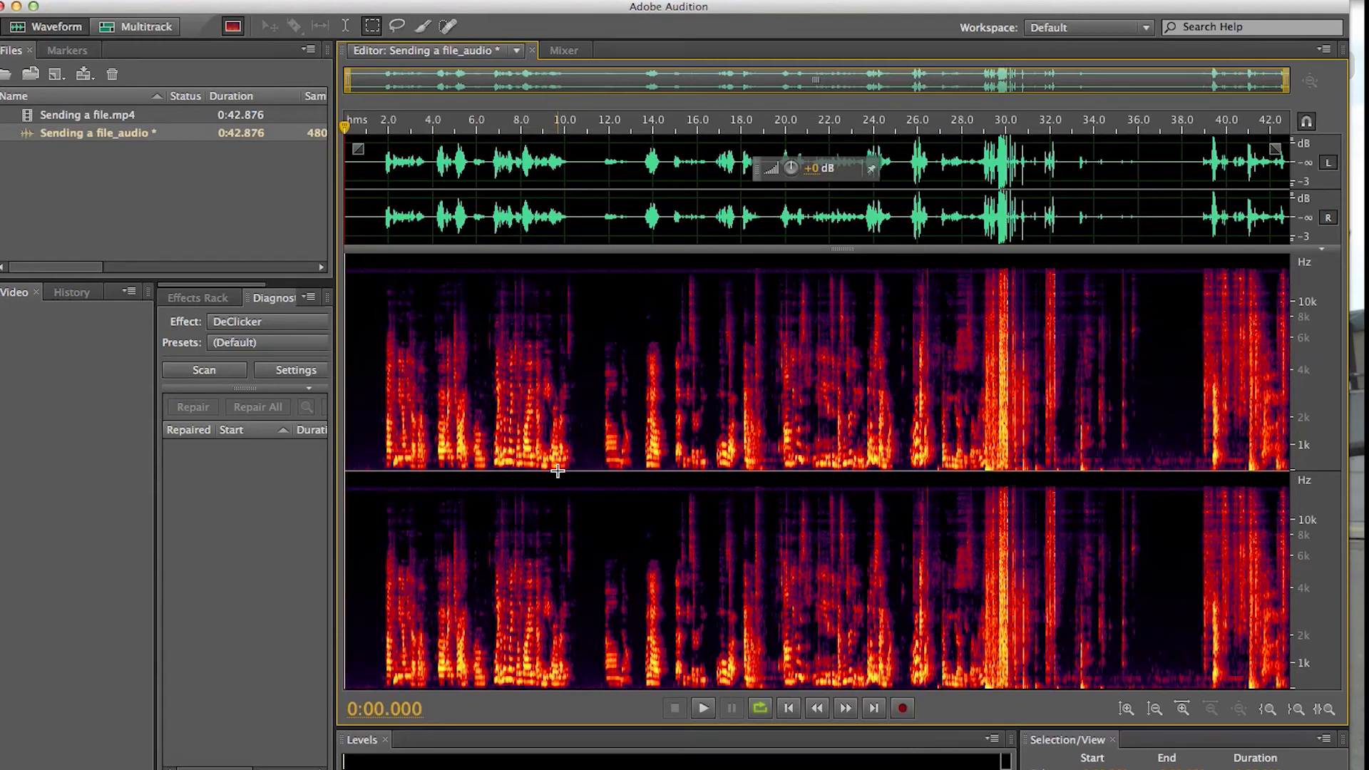
{"action": "left_click", "coordinate": [376, 120]}
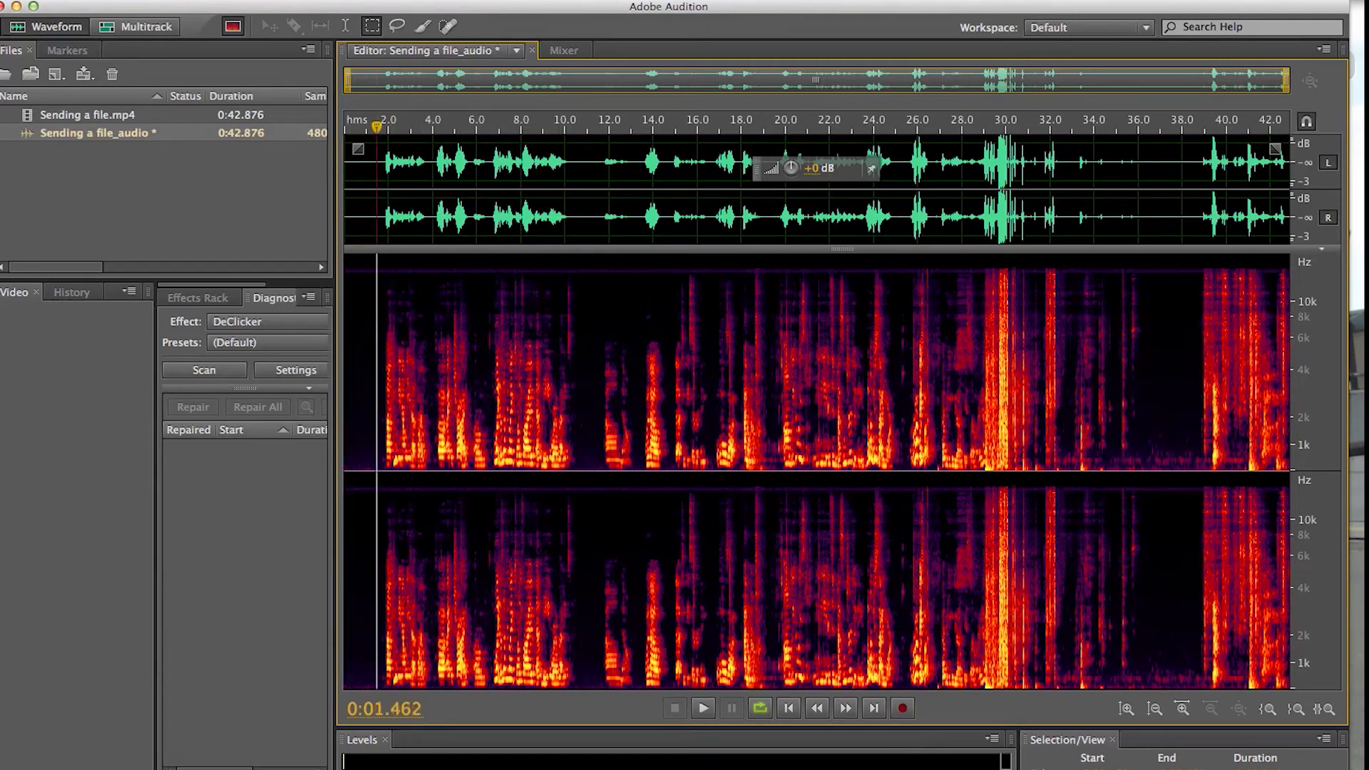